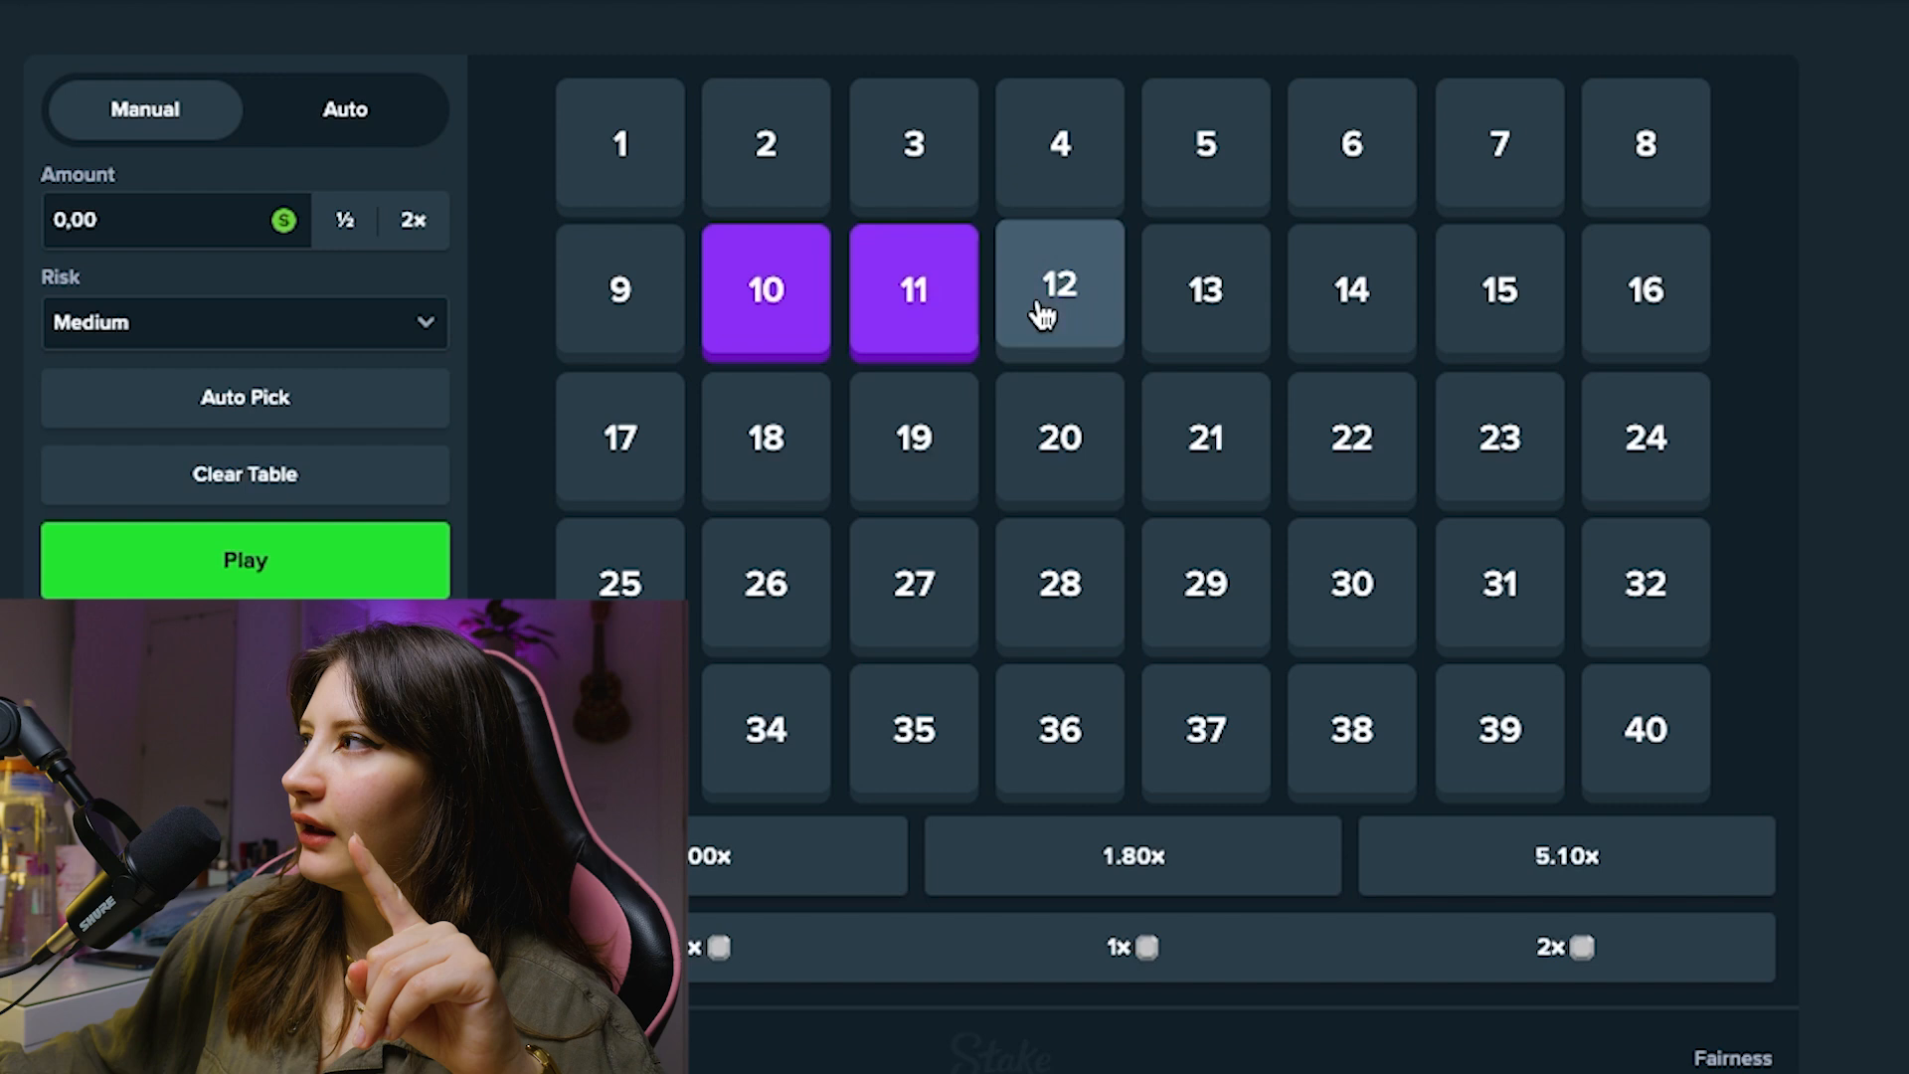
Add tiles 12, 20, 21 and 28 to complete the ten-number Keno selection.
left_click(1058, 289)
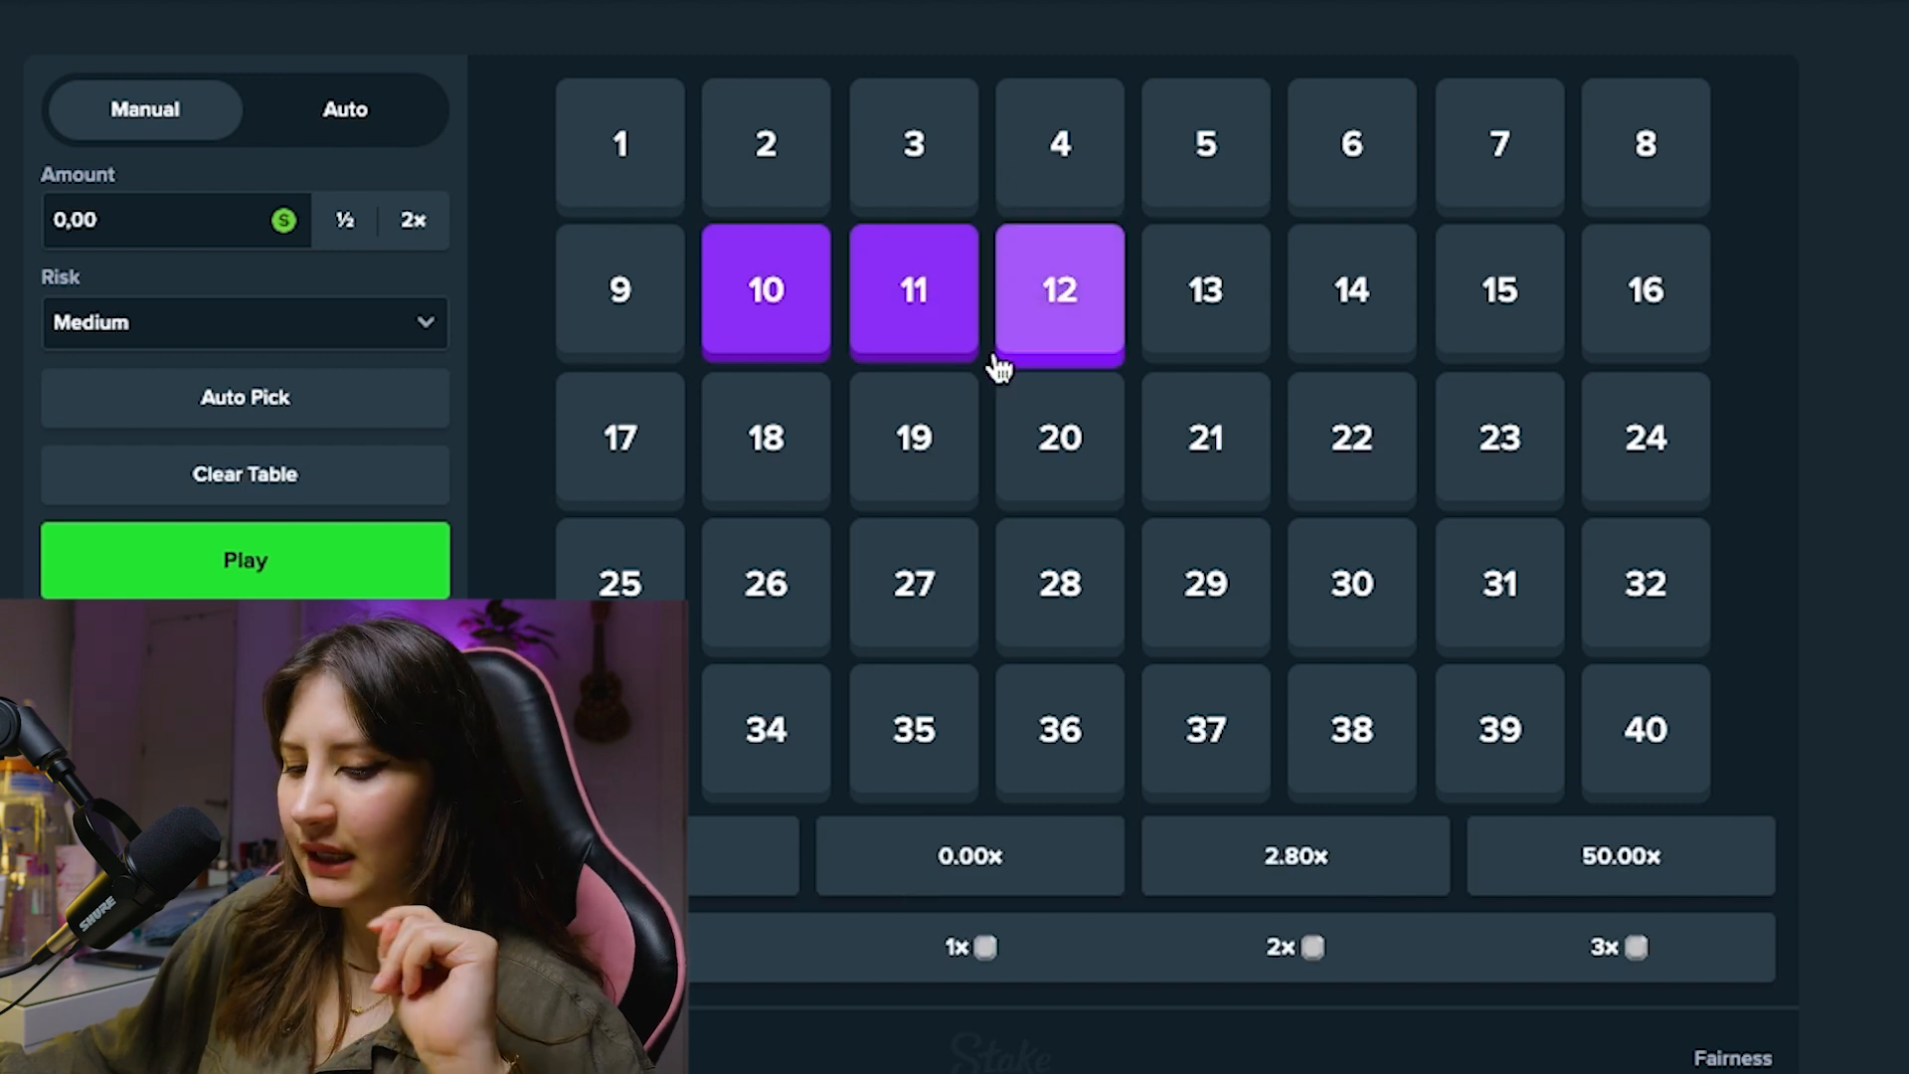
left_click(1057, 437)
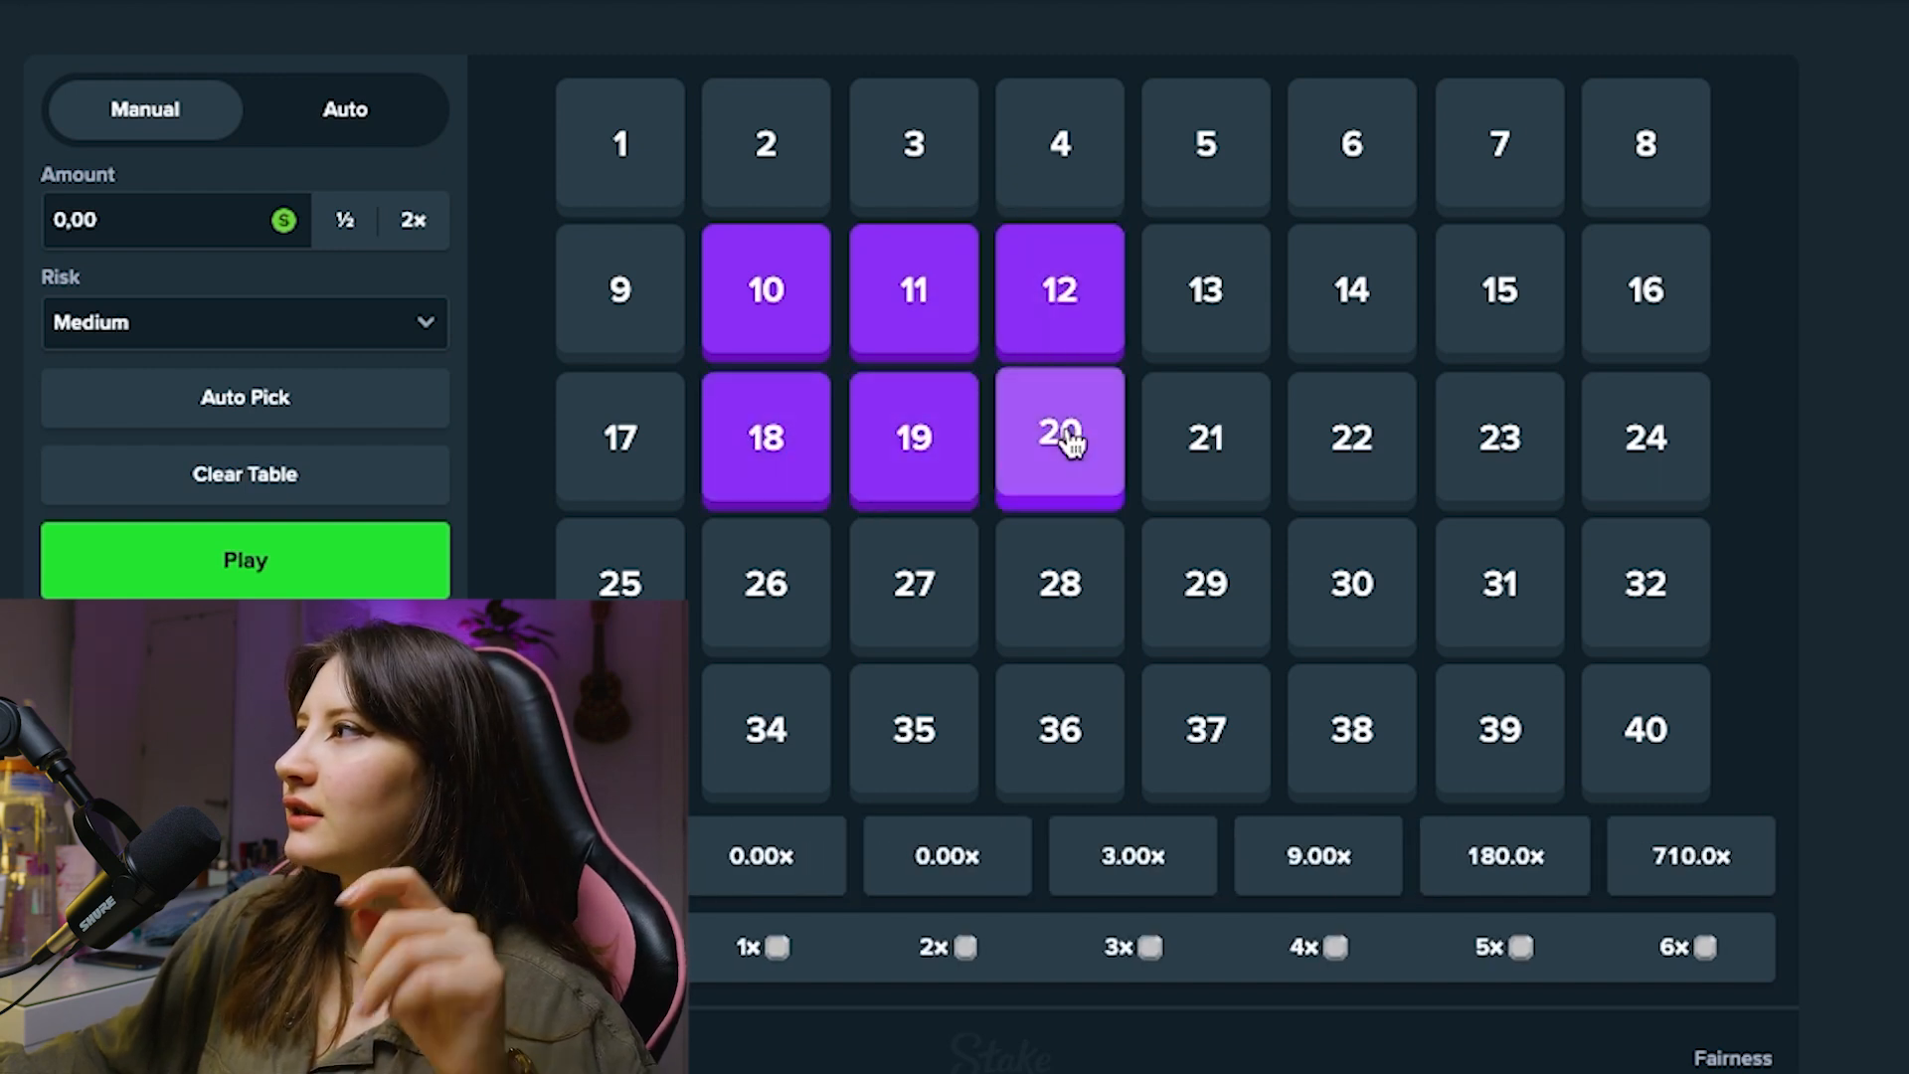
left_click(1204, 437)
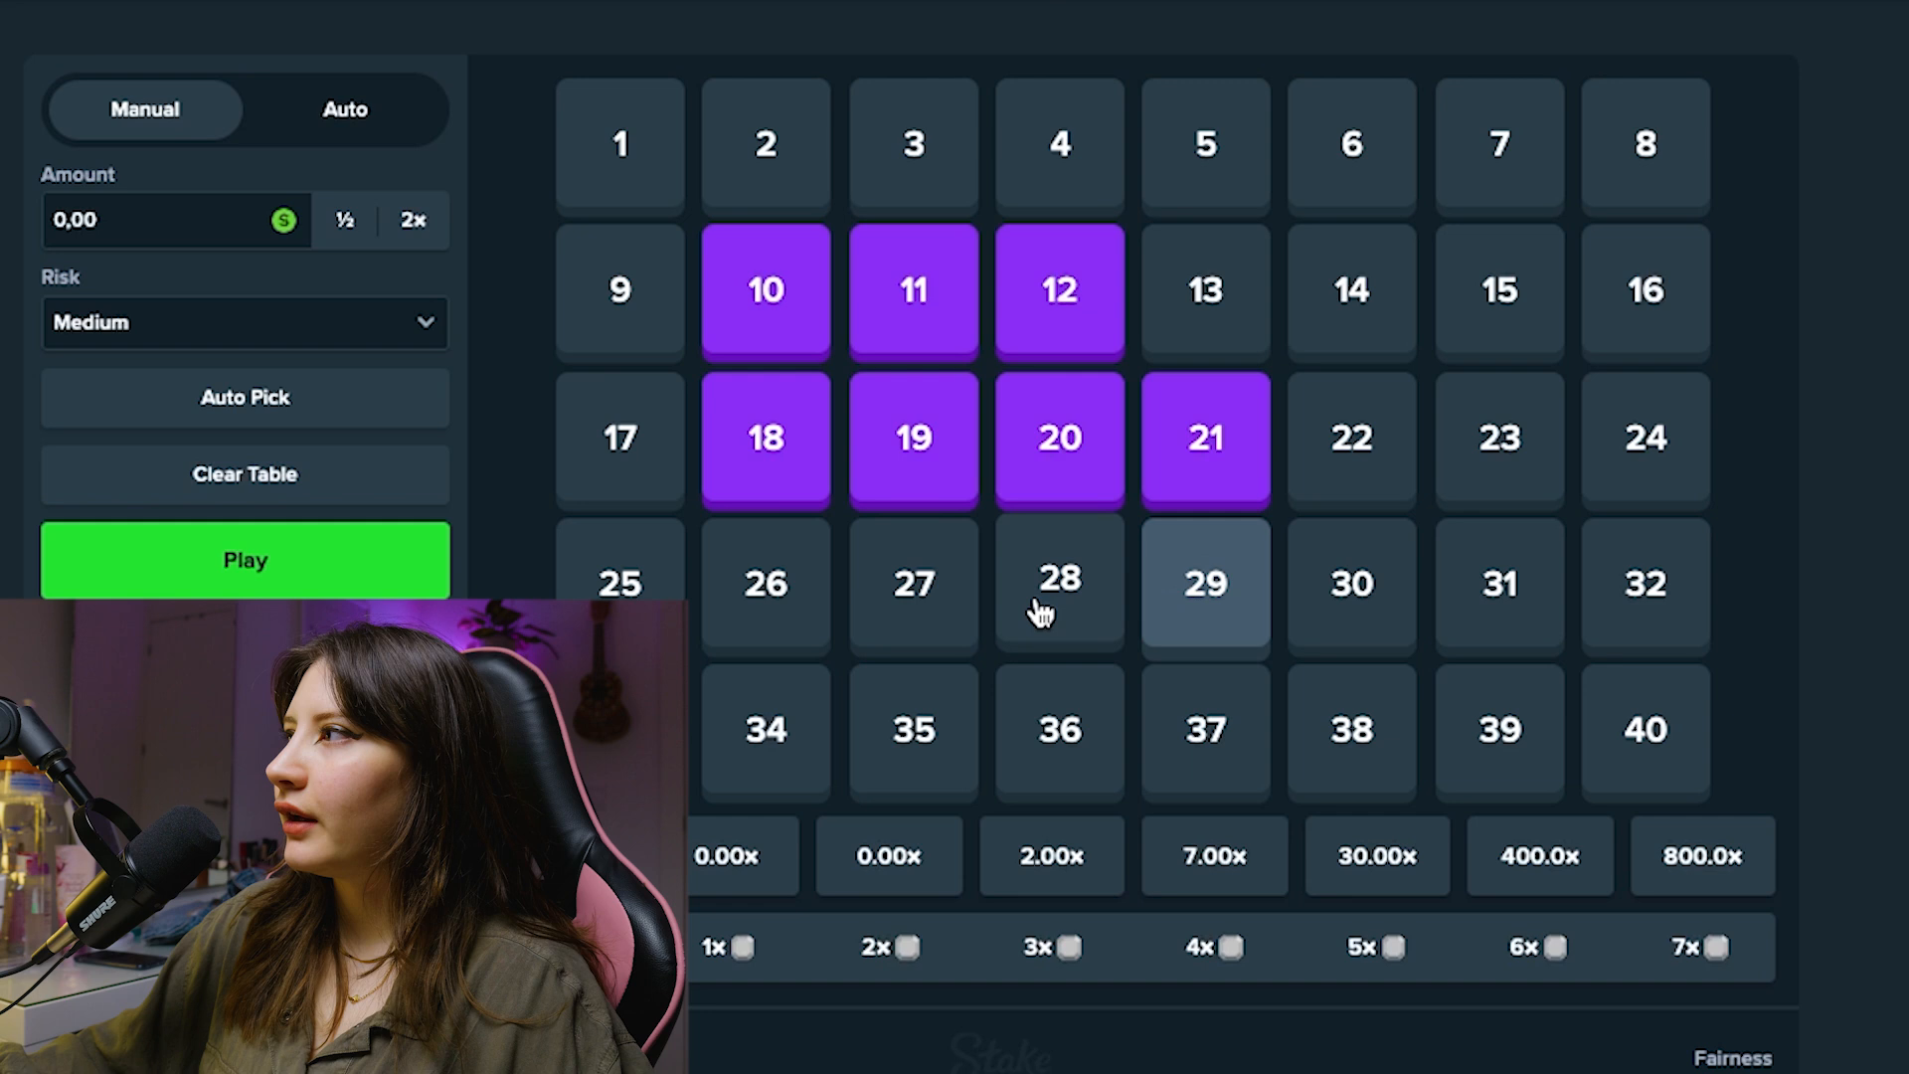
left_click(1058, 582)
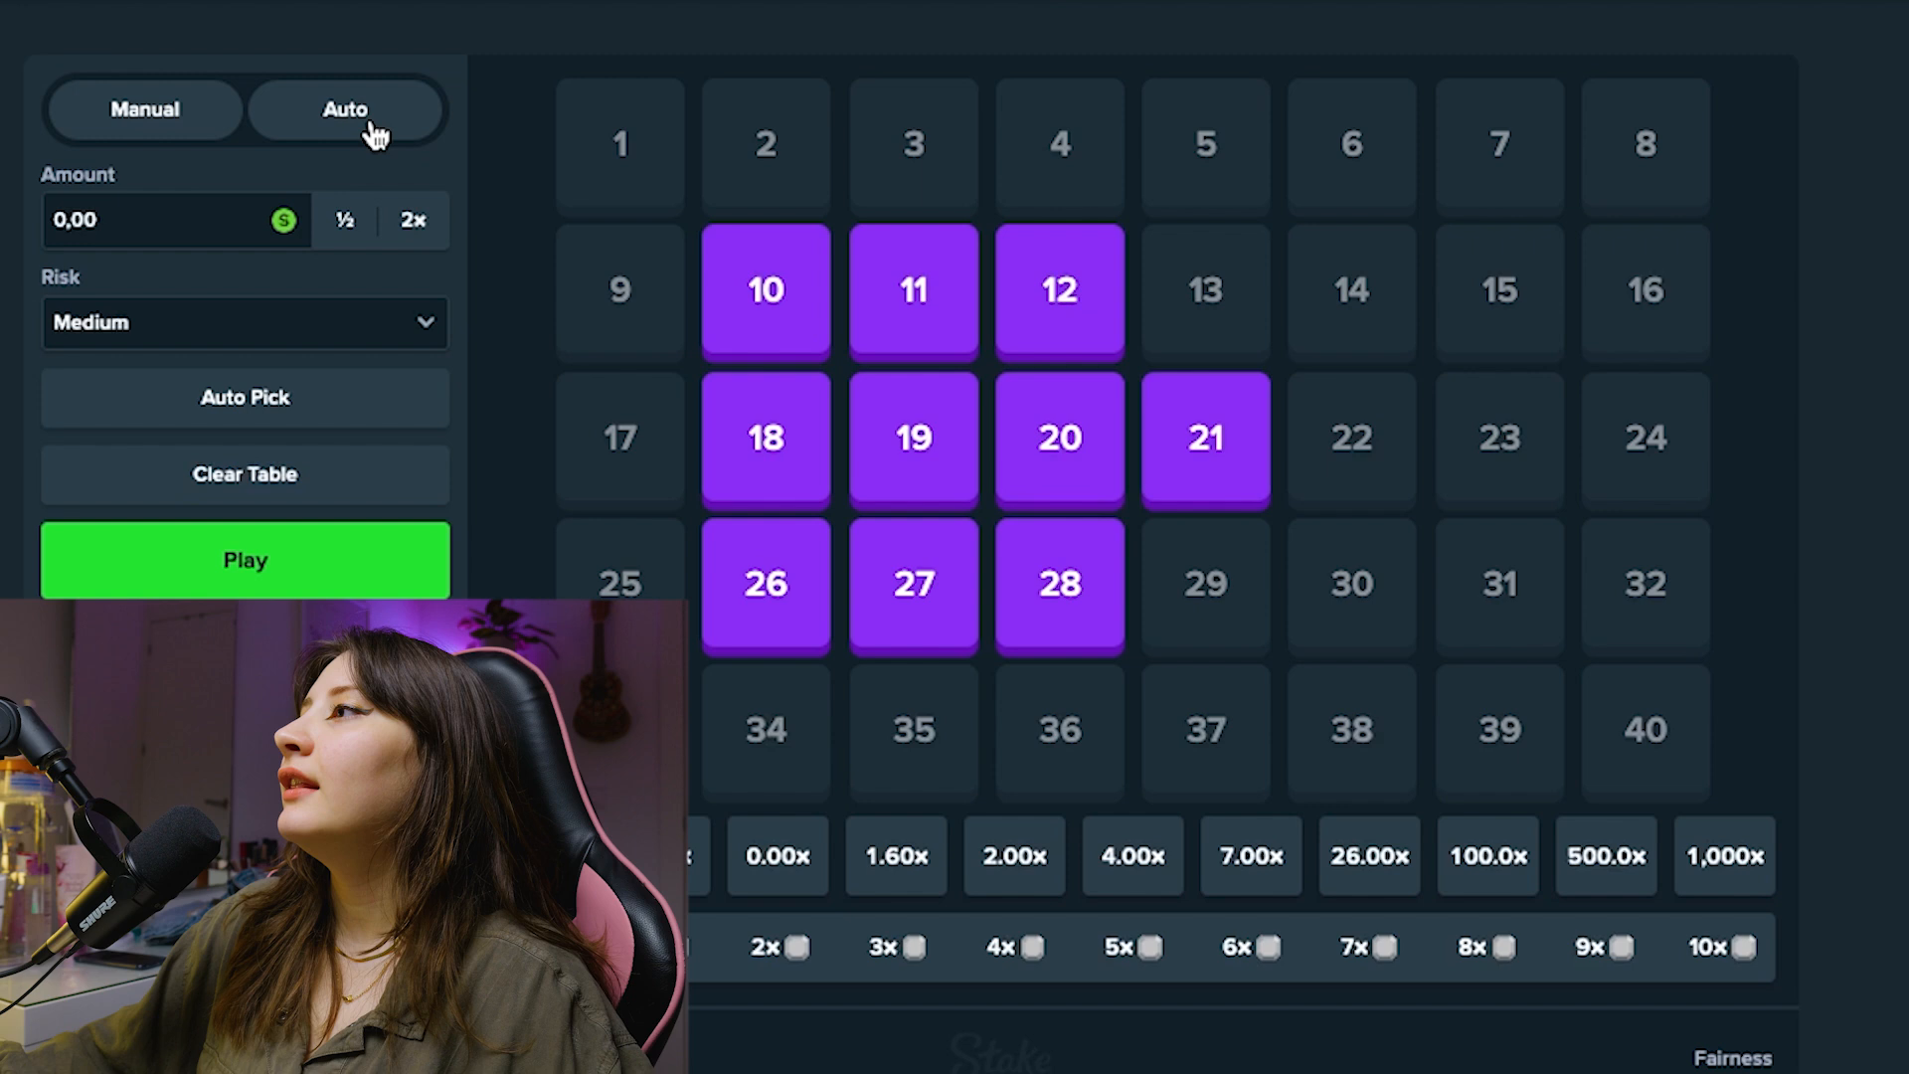
Switch to Auto mode and set the bet to increase 40% on loss.
left_click(345, 109)
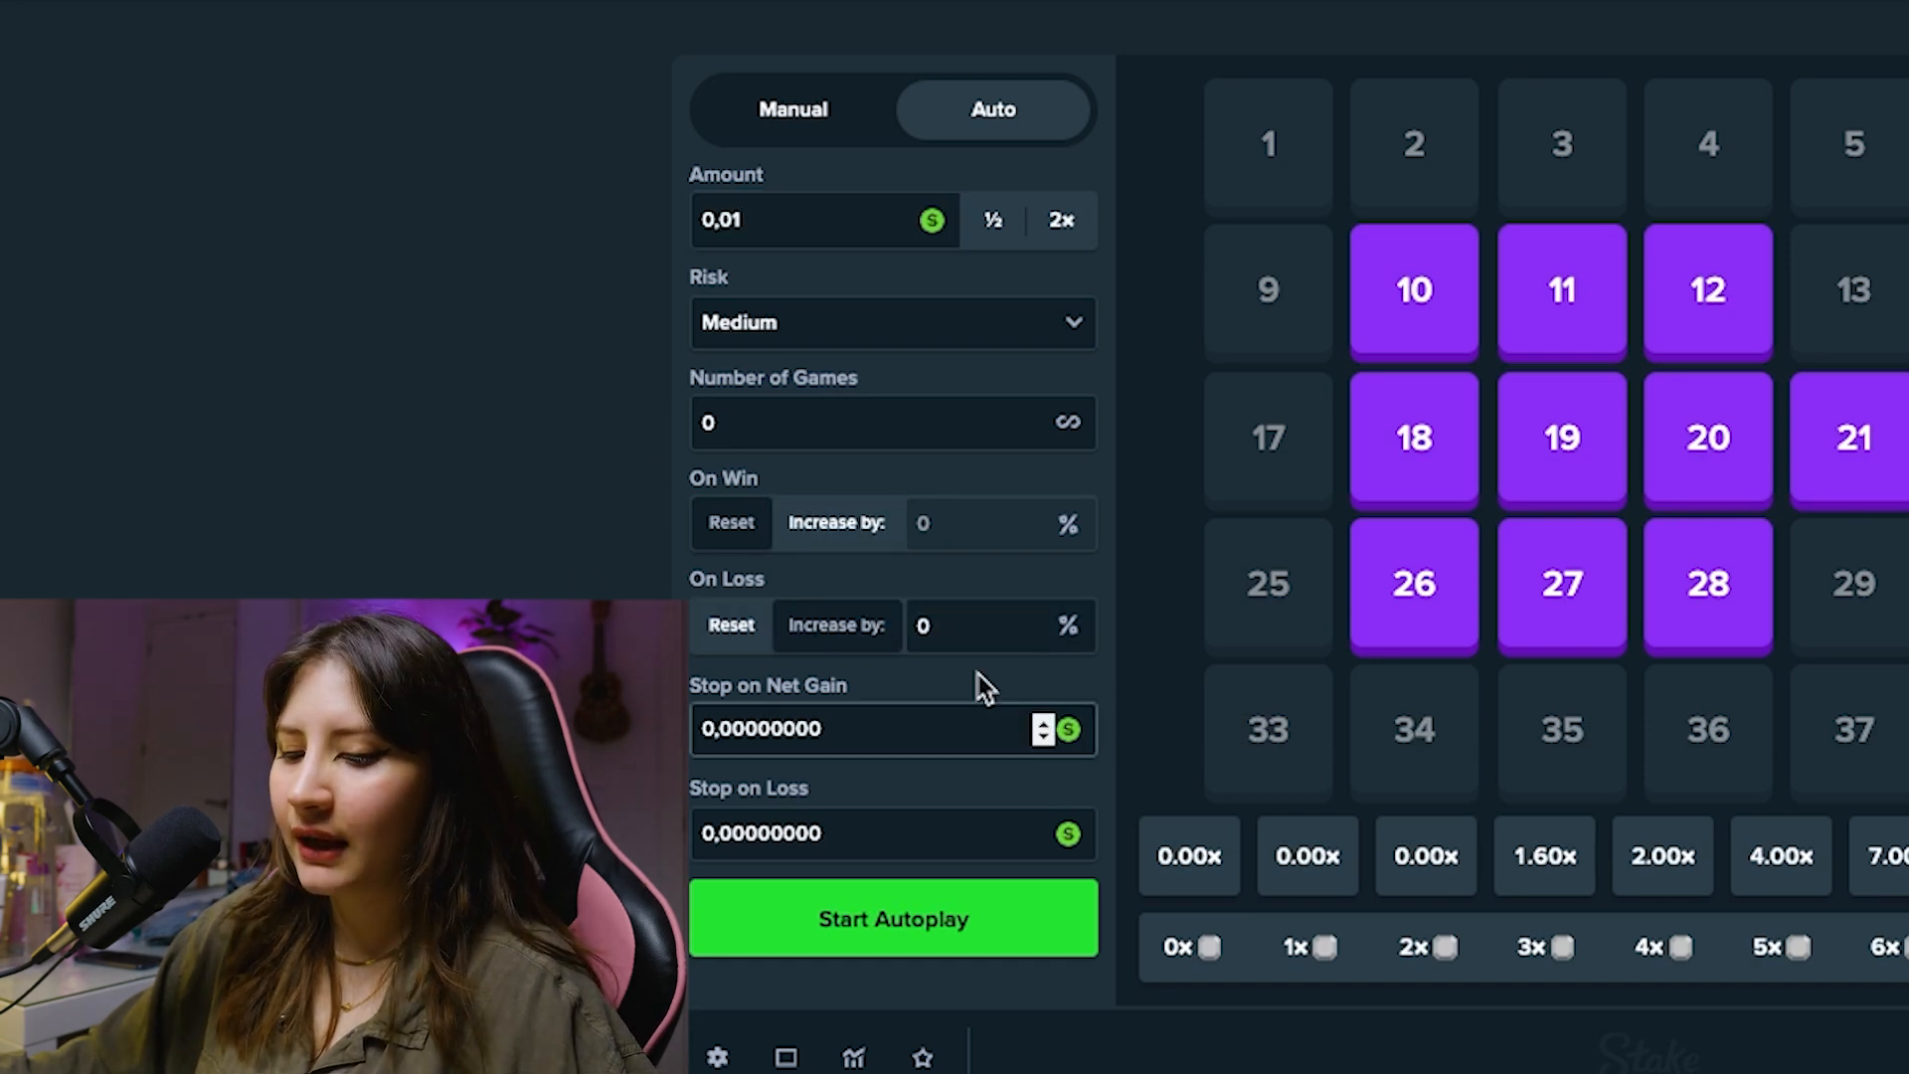
left_click(961, 624)
type("40")
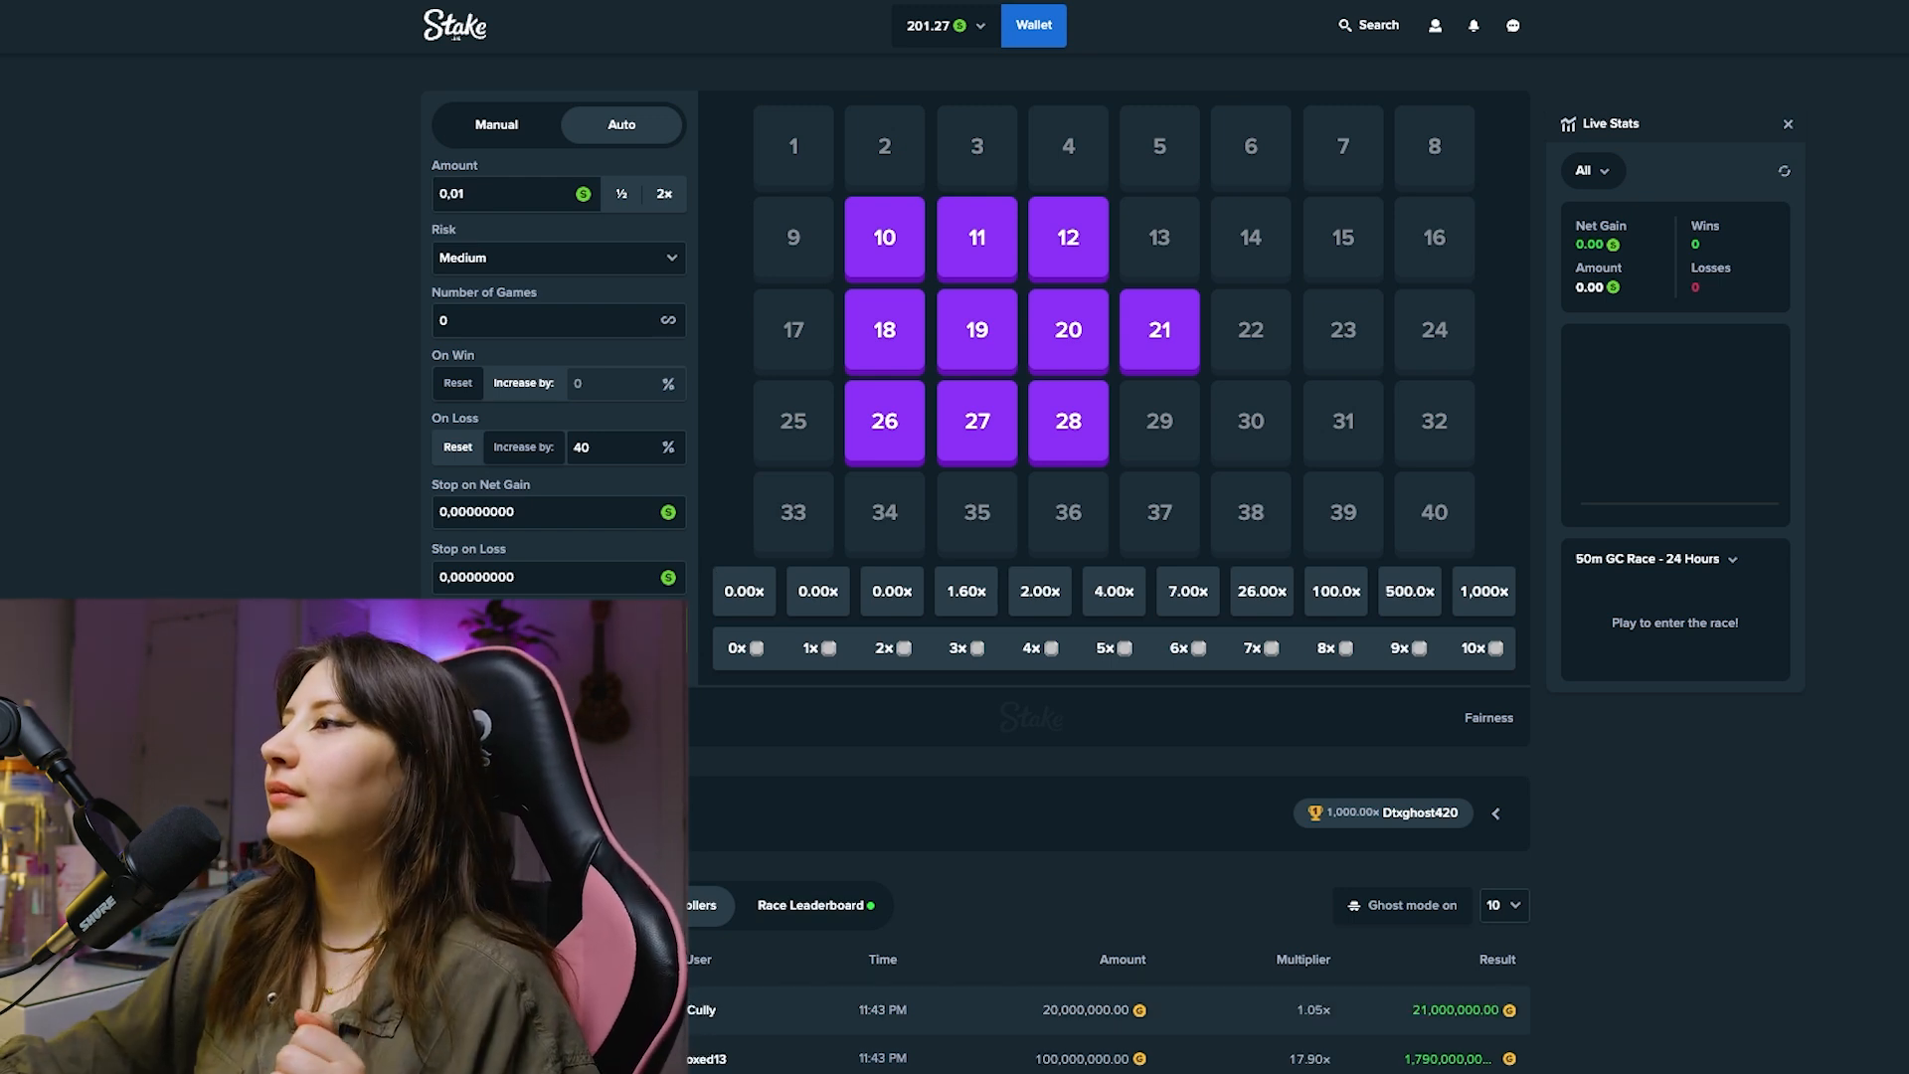
Run autoplay to 169 wins and 174 losses, then set the bet to 0,10.
left_click(1158, 329)
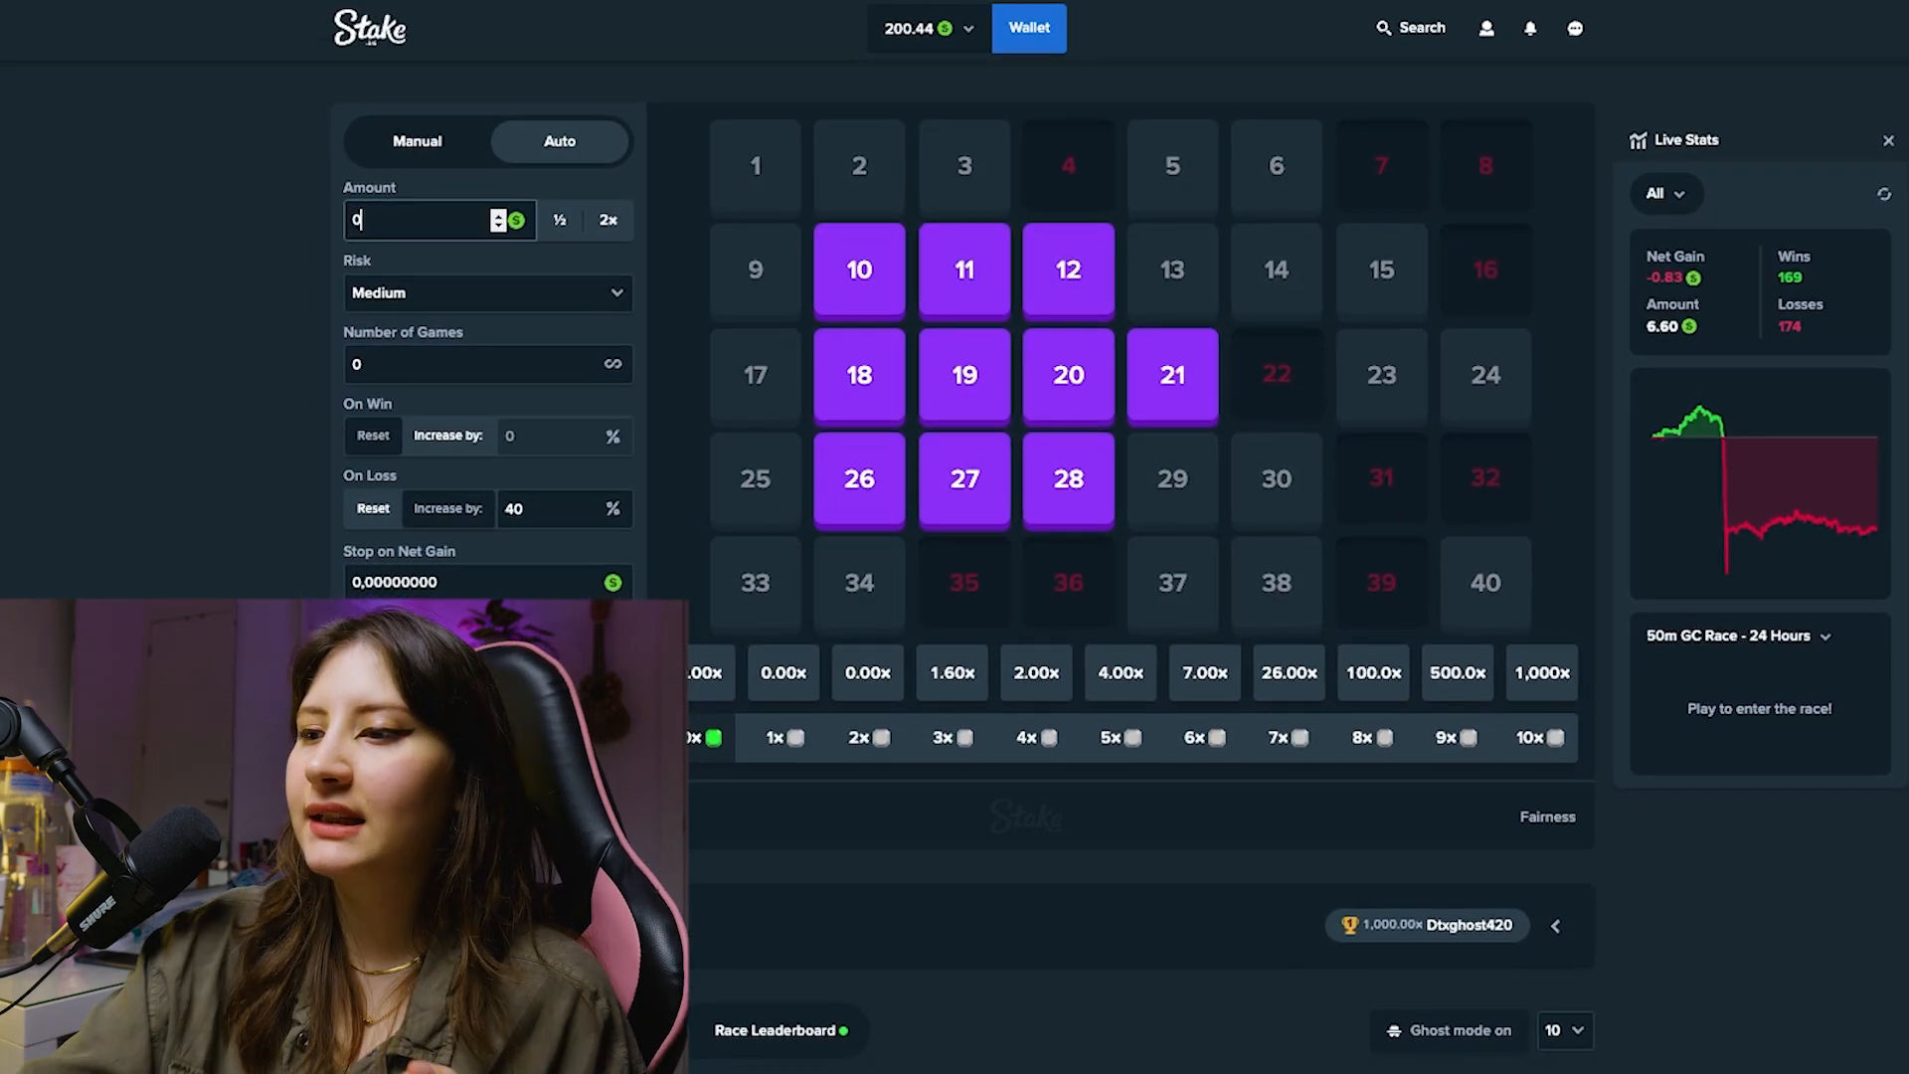
type("0,10")
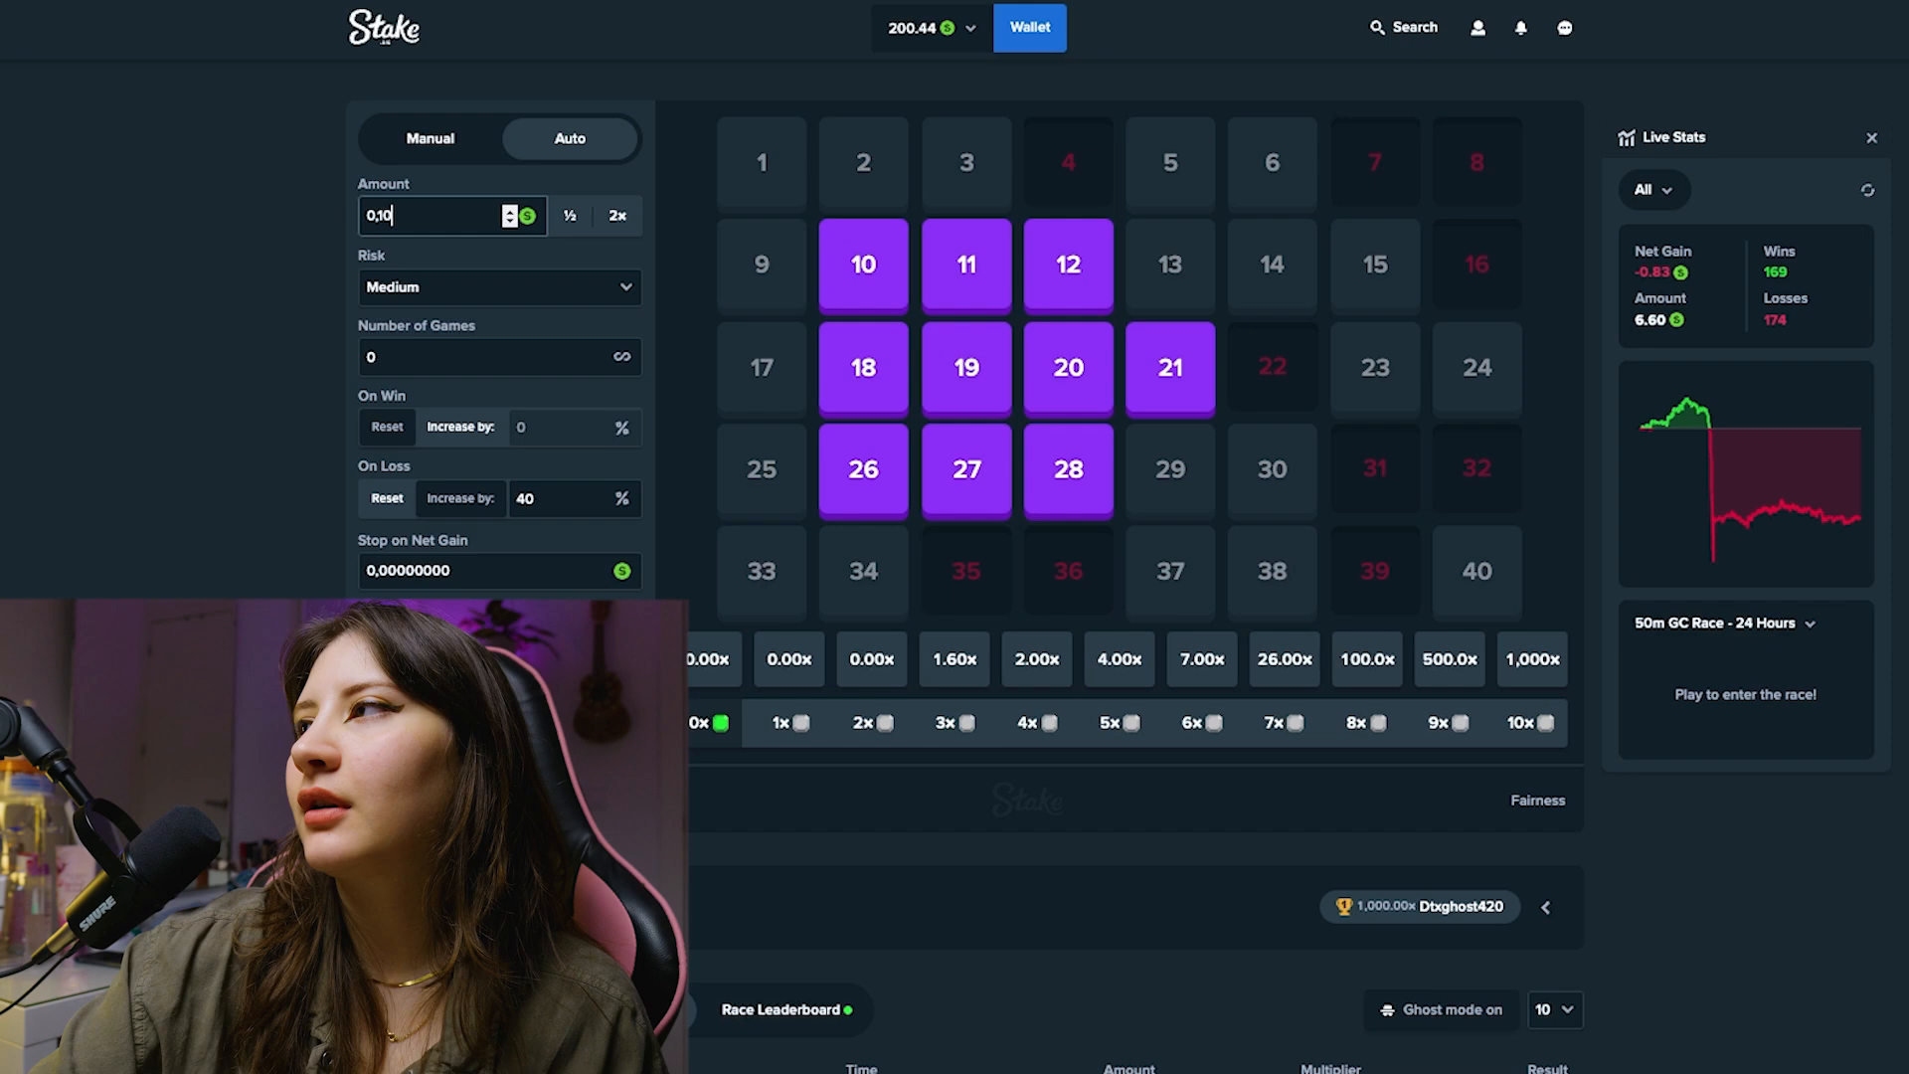
left_click(497, 287)
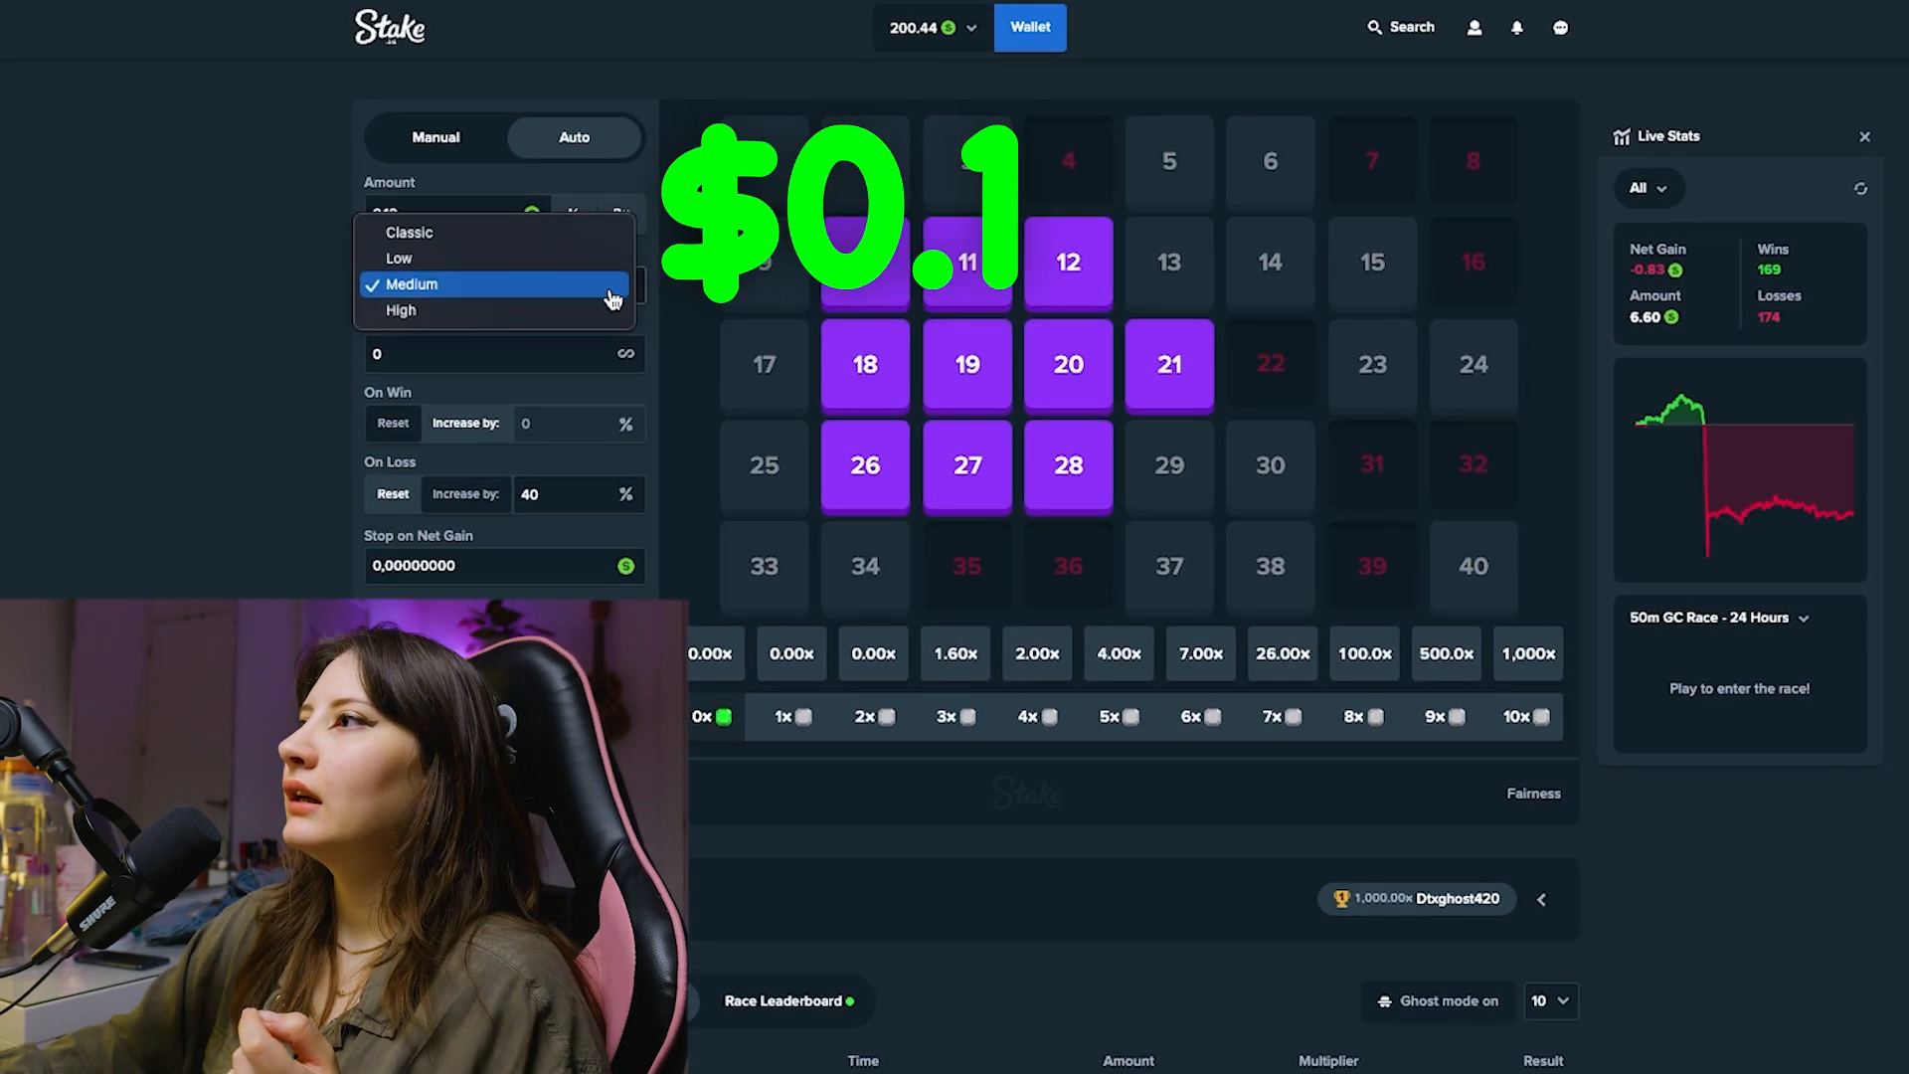